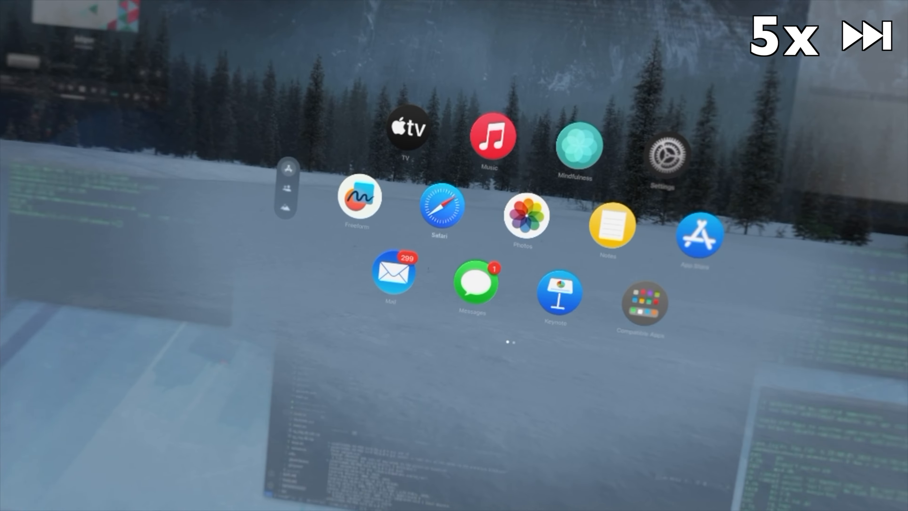
Launch Safari from the home view, showing the logrotate(8) man page on linux.die.net
click(439, 203)
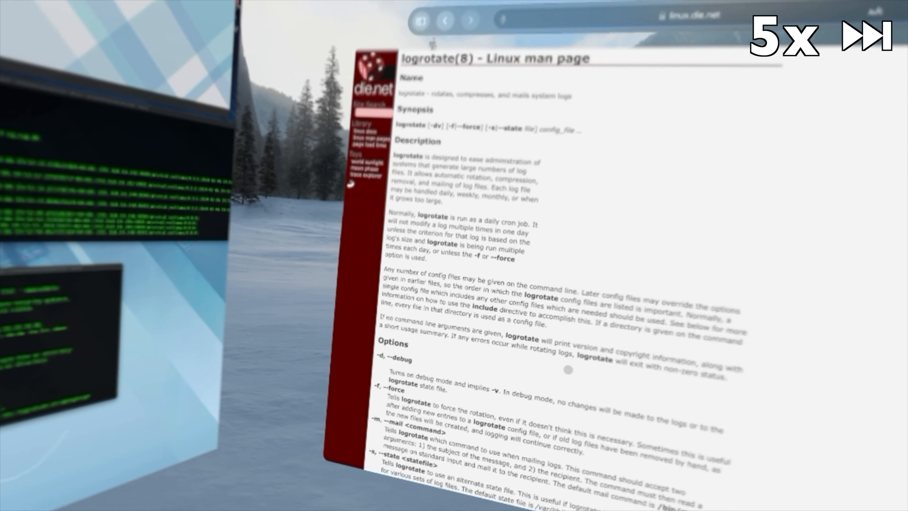
Bring the GitHub New Issue form for LLM-sandbox into view, titled 'Fix duplicated summaries in db'
scroll(down, 3)
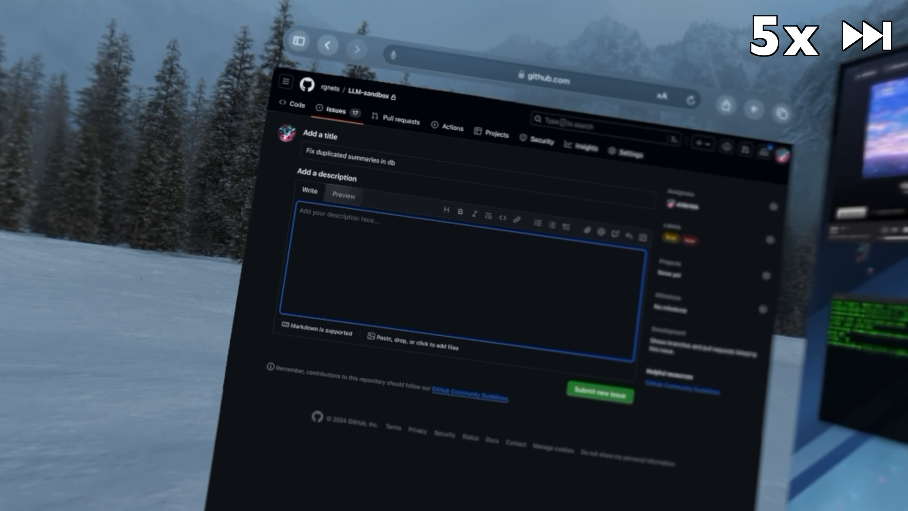
Describe the duplicated-summaries issue: 'Probably due to assigning the same re...'
text(Probably due to assigning the same re)
click(480, 164)
text(Add coefficient stuff to RAG admin)
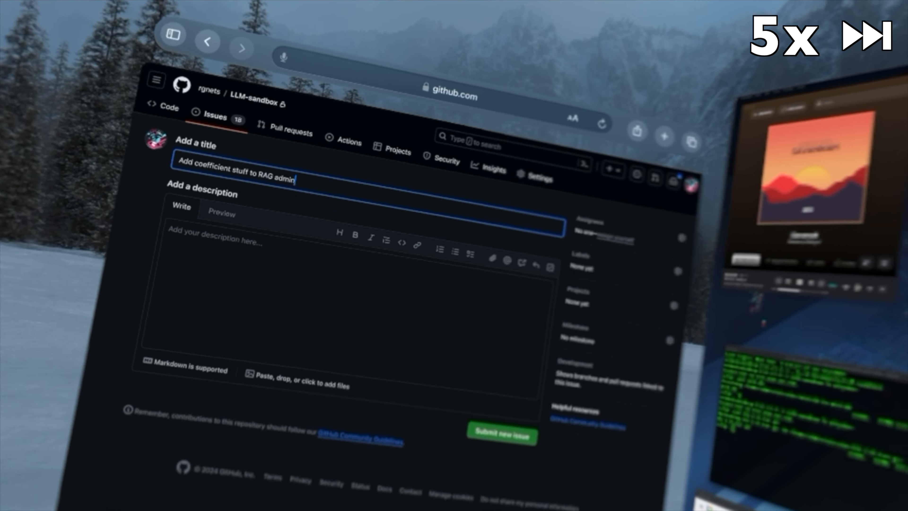
Submit the coefficient issue and view the repo's latest commit closing #51 and #52
click(501, 436)
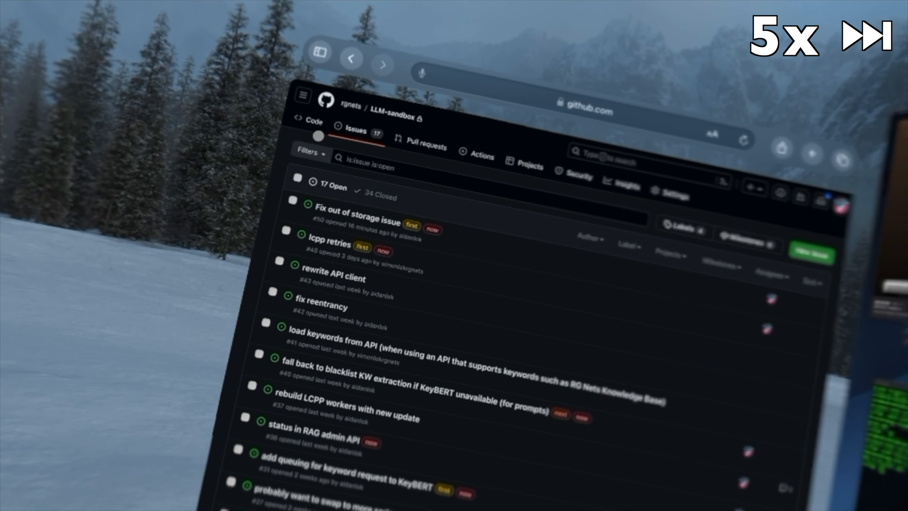
click(308, 120)
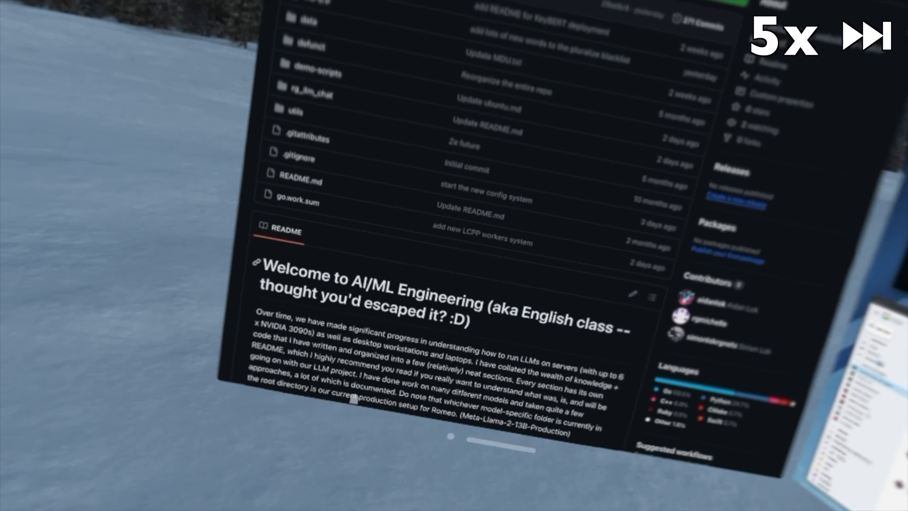
scroll(up, 3)
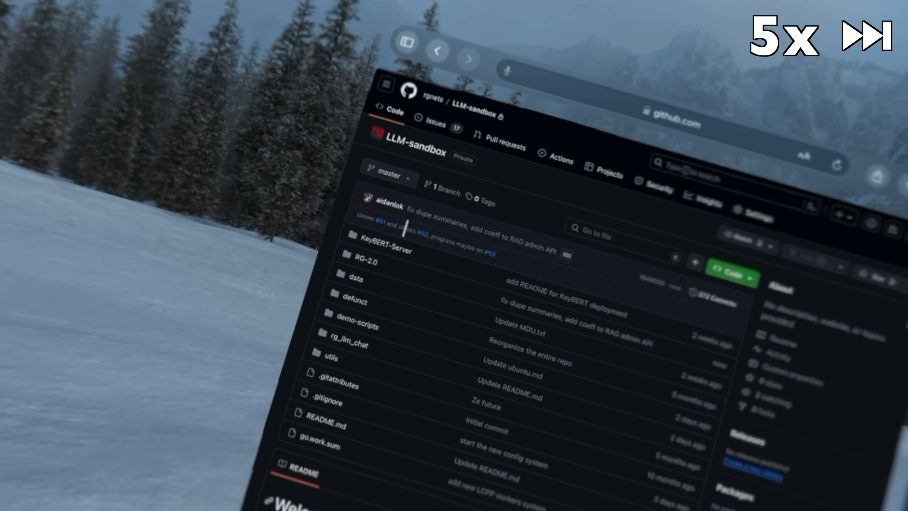